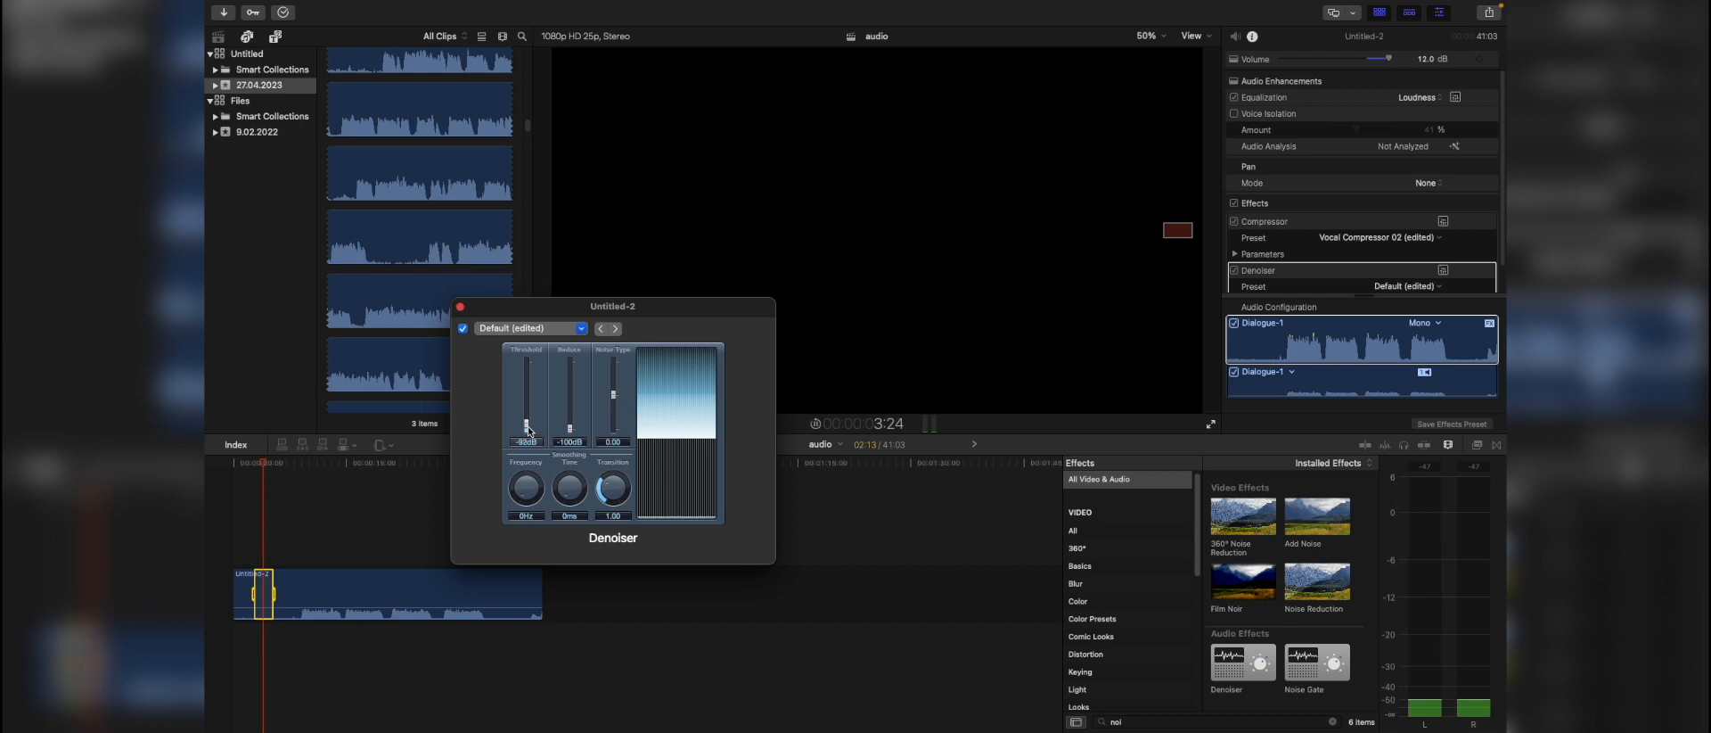
# Drag the Denoiser Threshold slider to reduce the clip's background noise
pyautogui.moveTo(526, 399); pyautogui.dragTo(526, 420)
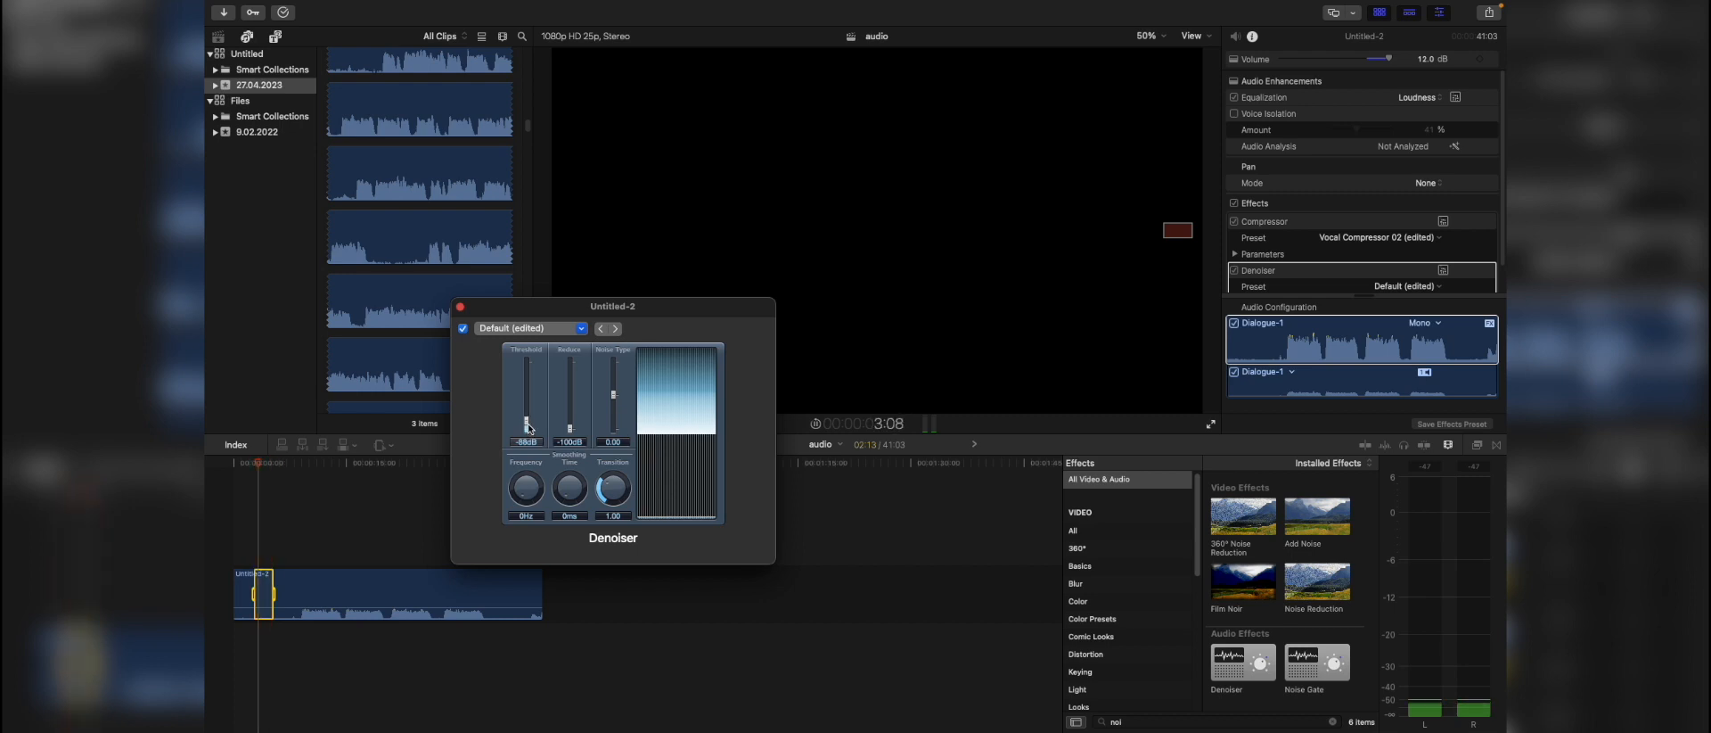